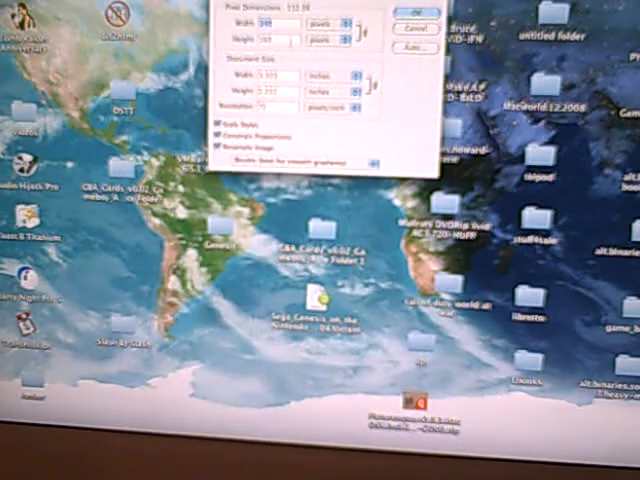
- Confirm the Image Size dialog to shrink the photo to its new smaller pixel dimensions
click(405, 7)
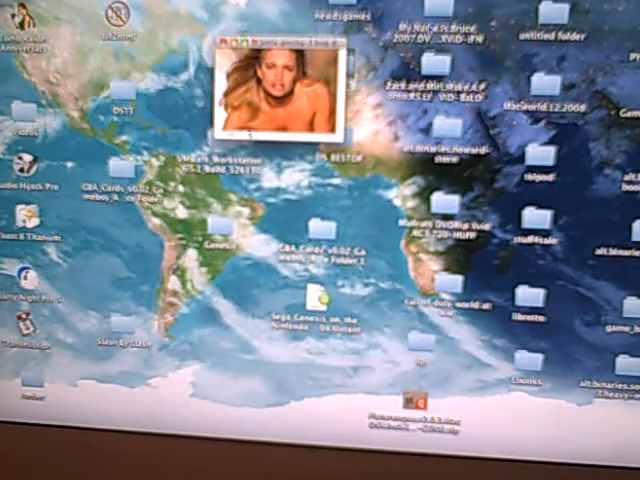